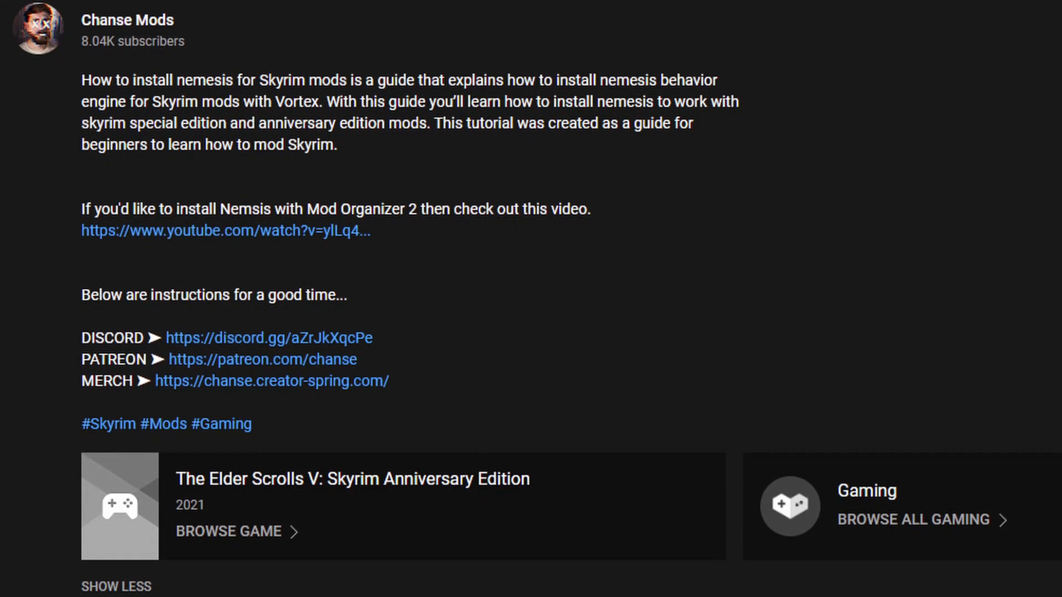
# Expand the Nemesis mod's Requirements section showing the C++ redistributable 2019 dependency
pyautogui.scroll(-3)
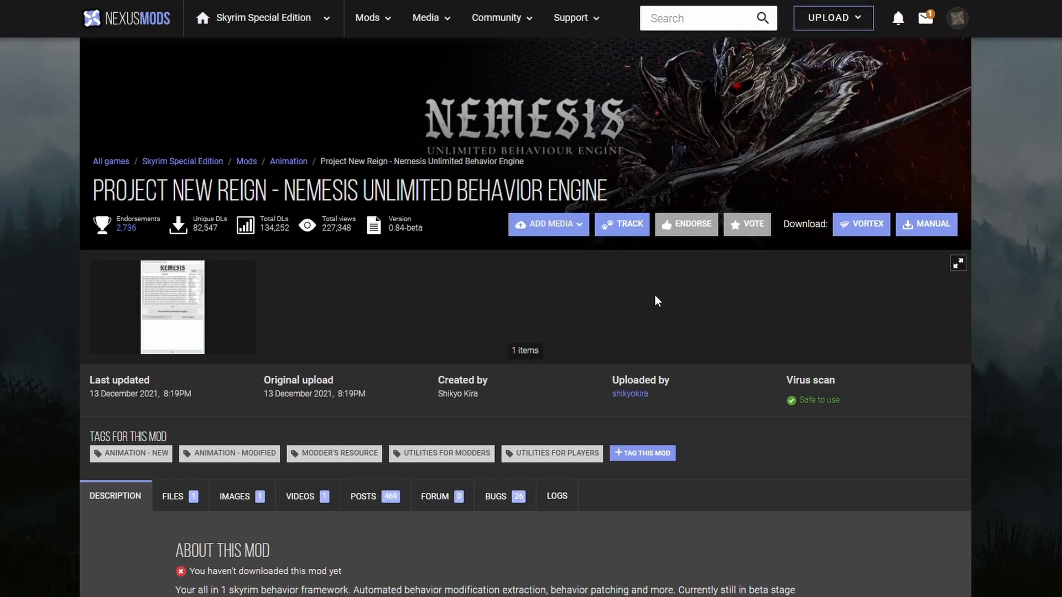
pyautogui.scroll(-3)
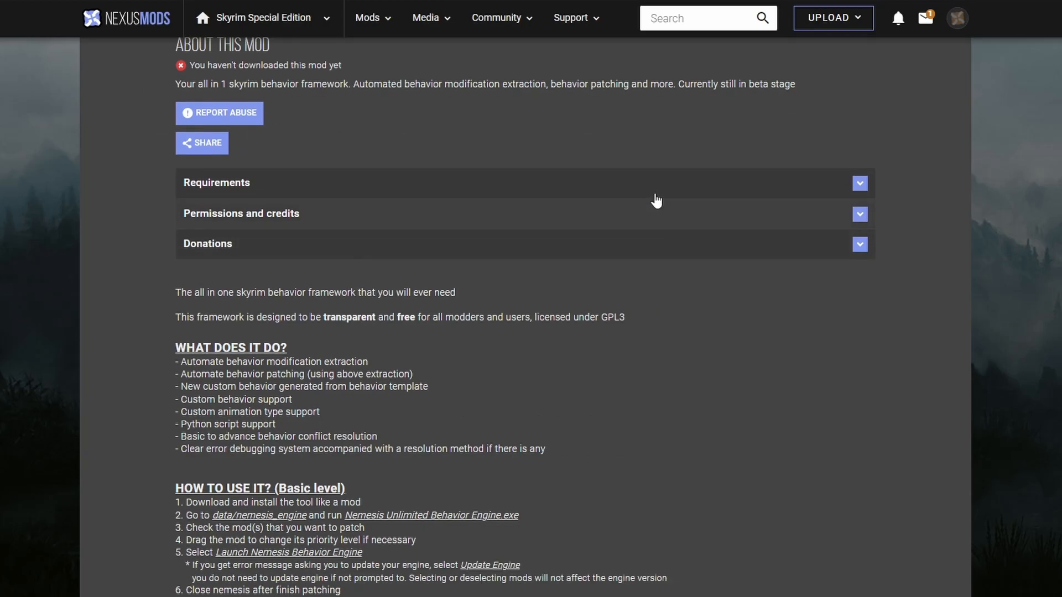
pyautogui.click(858, 183)
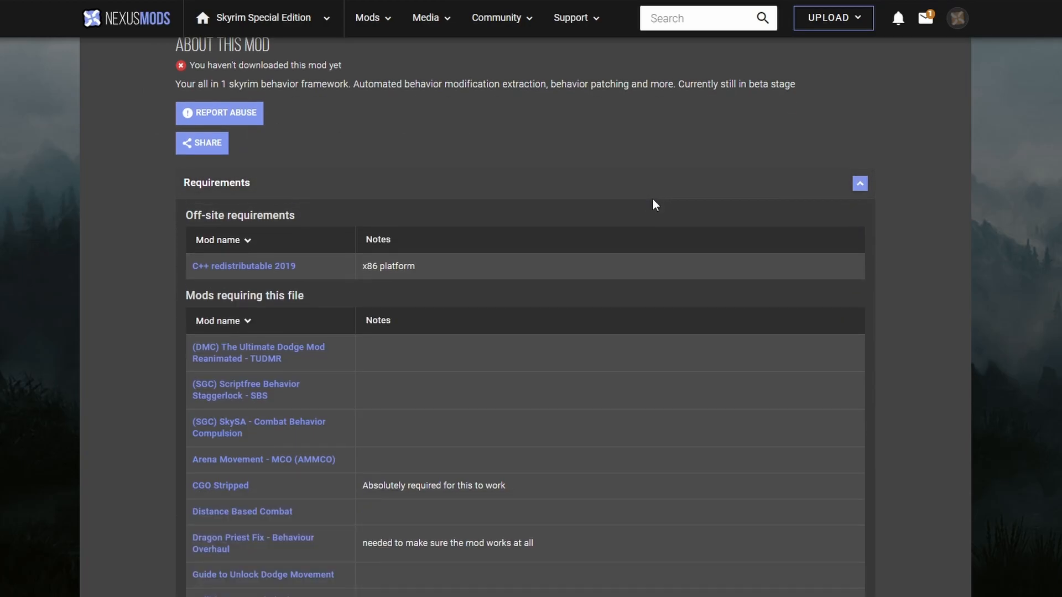
pyautogui.moveTo(243, 265)
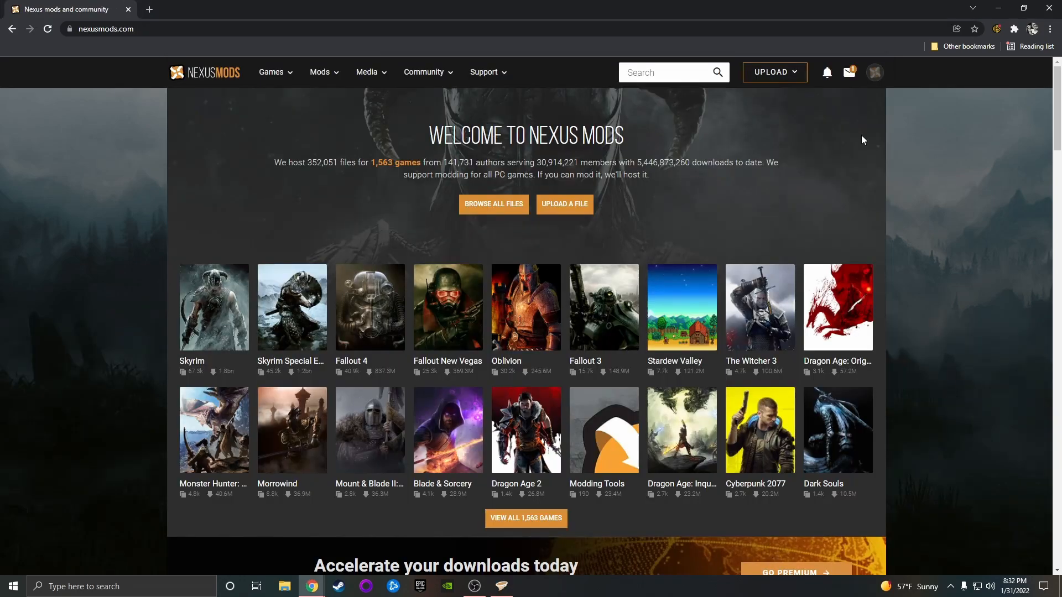
# Search Skyrim Special Edition mods for 'nemesis un' to find the Nemesis engine
pyautogui.click(292, 309)
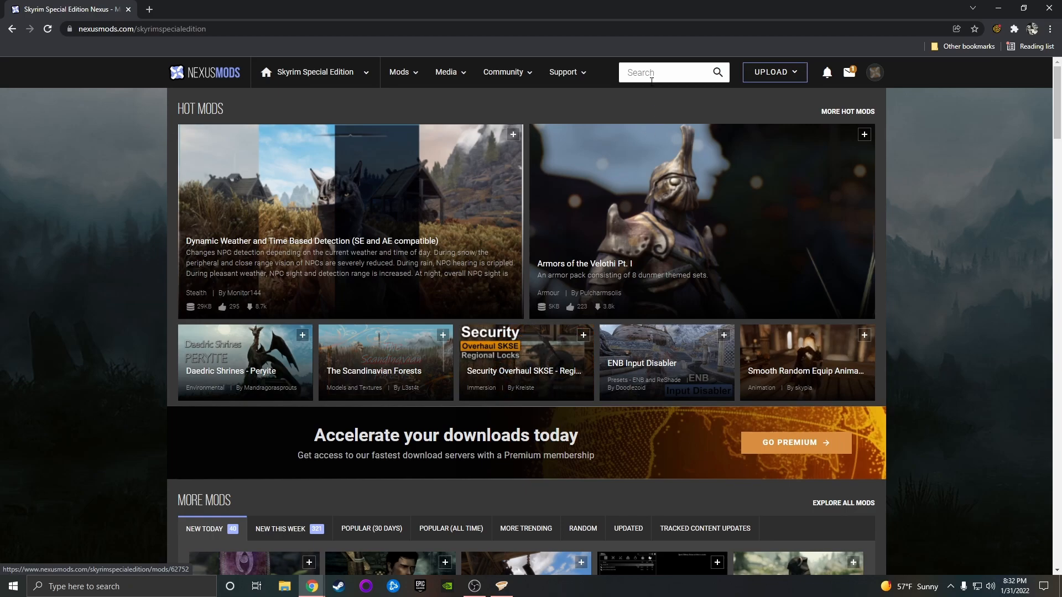
pyautogui.click(663, 73)
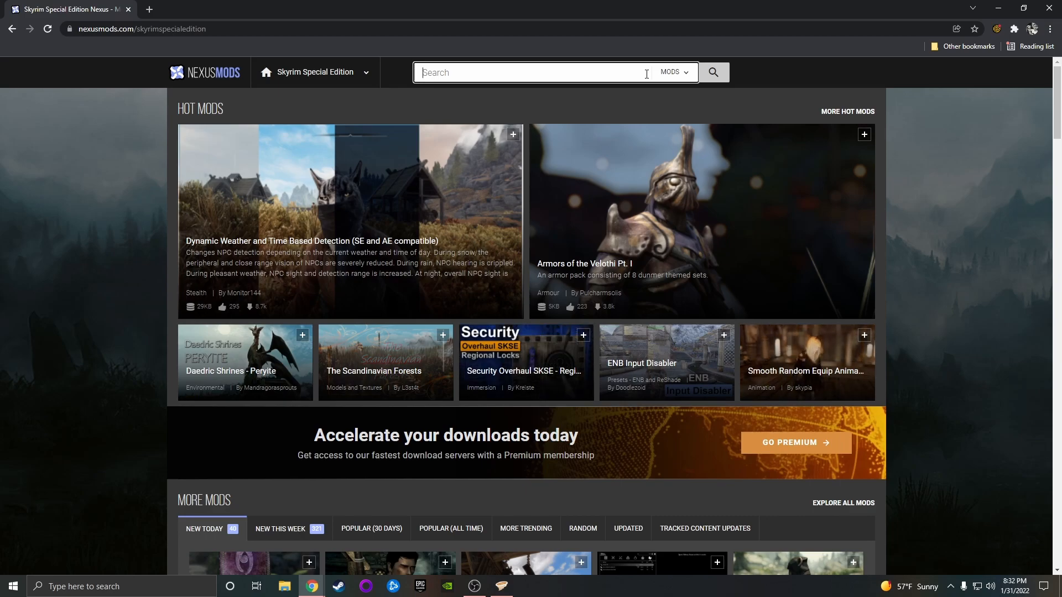
pyautogui.write('nemesis unlimited')
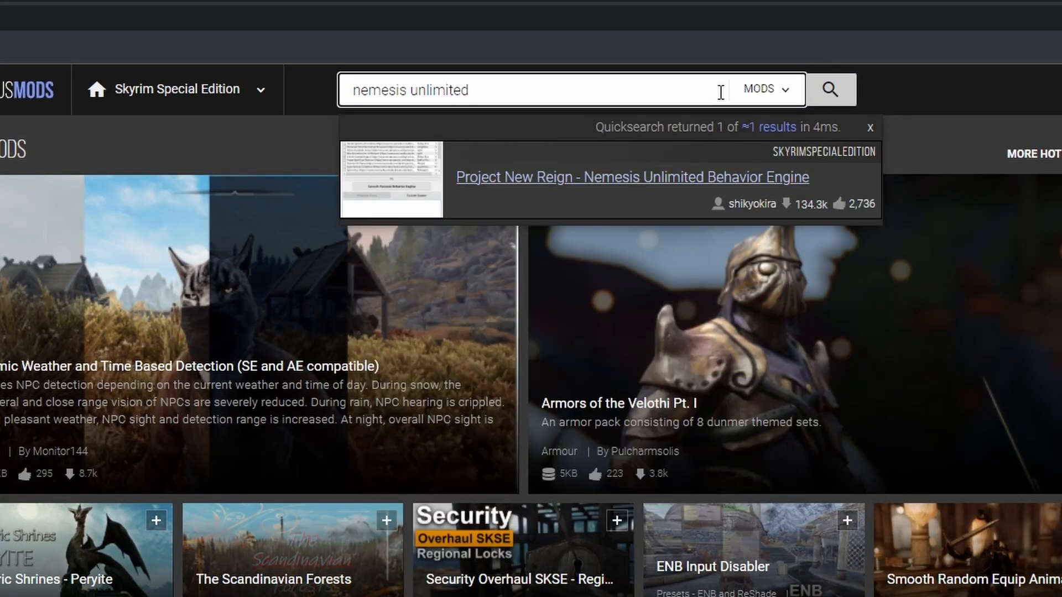
# Go to the Project New Reign - Nemesis page and expand its Requirements list
pyautogui.click(631, 176)
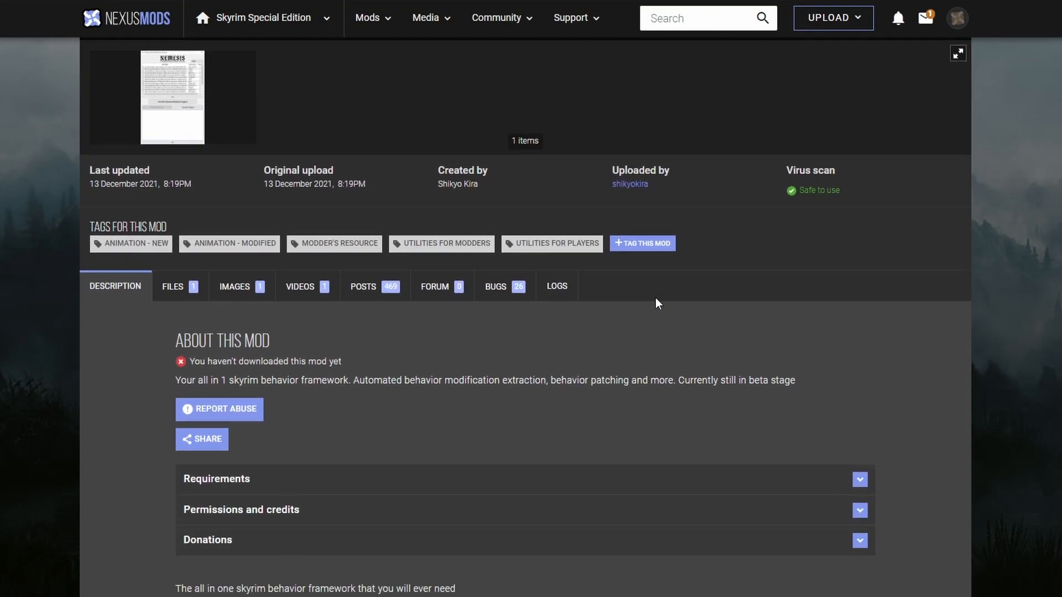
pyautogui.scroll(-3)
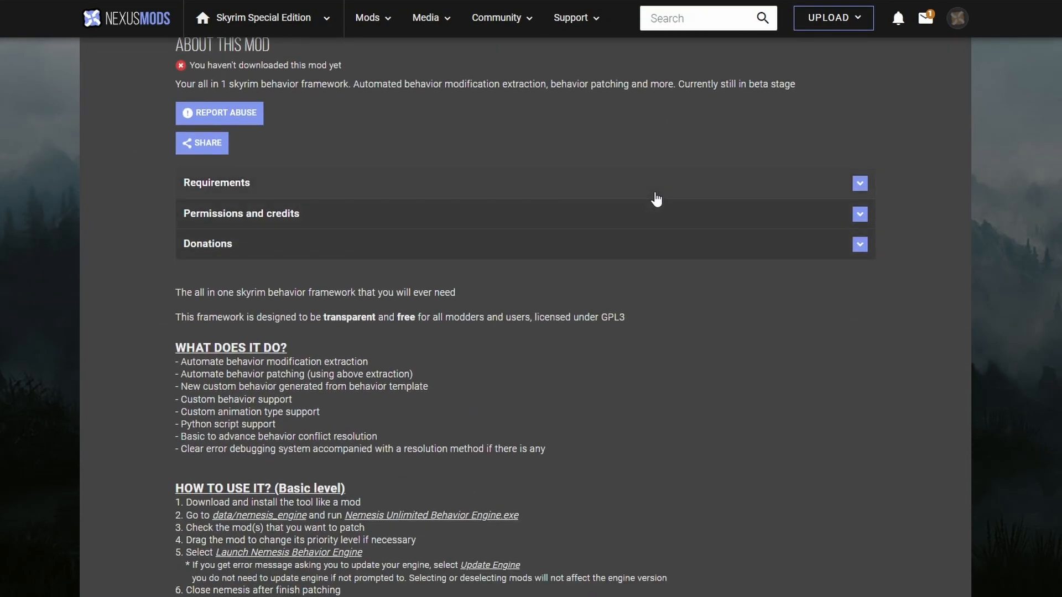
pyautogui.click(858, 183)
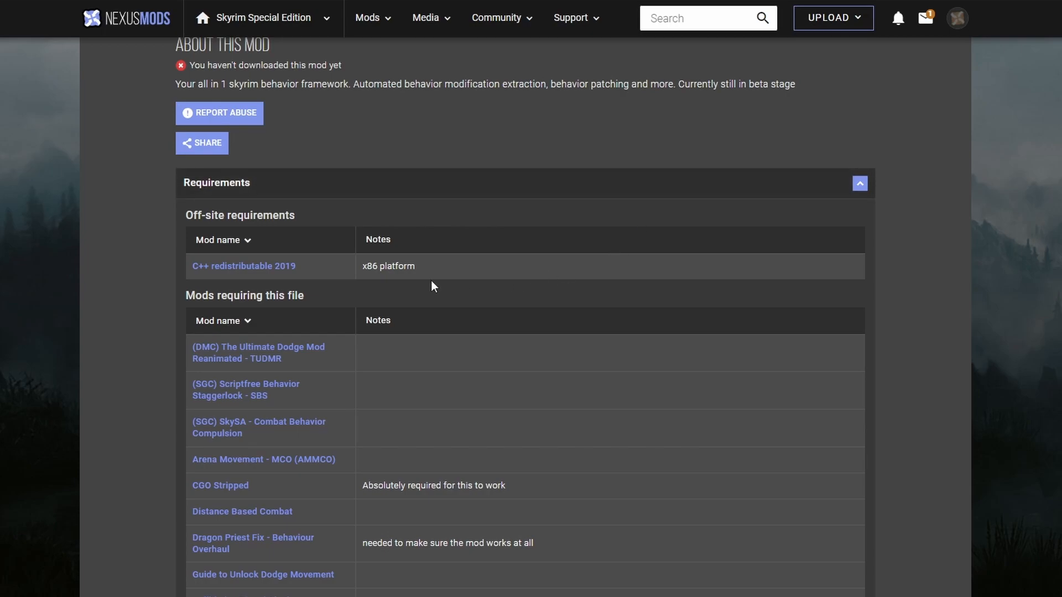
pyautogui.moveTo(243, 266)
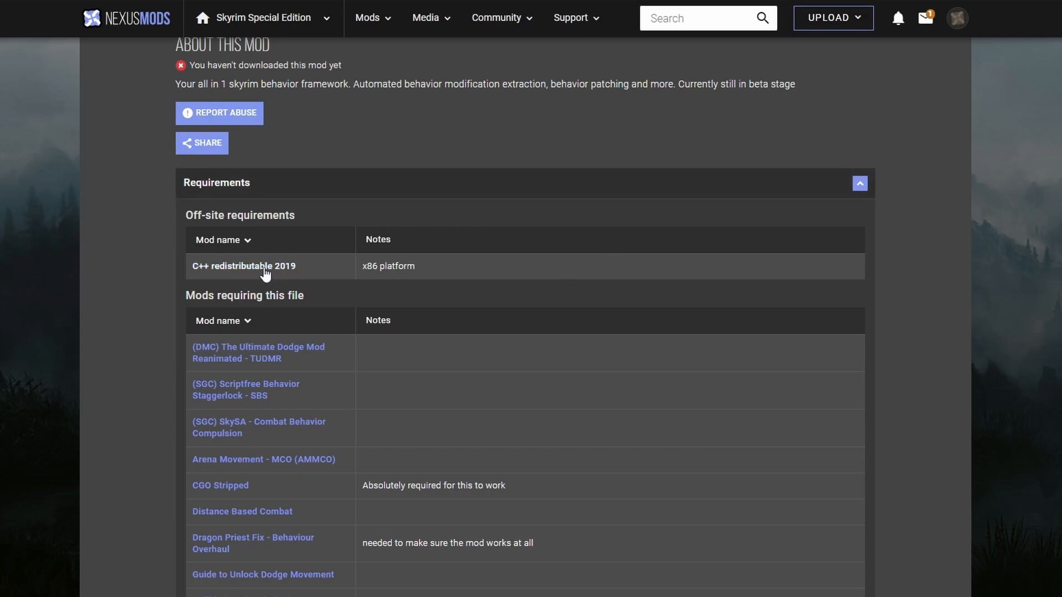
pyautogui.moveTo(332, 276)
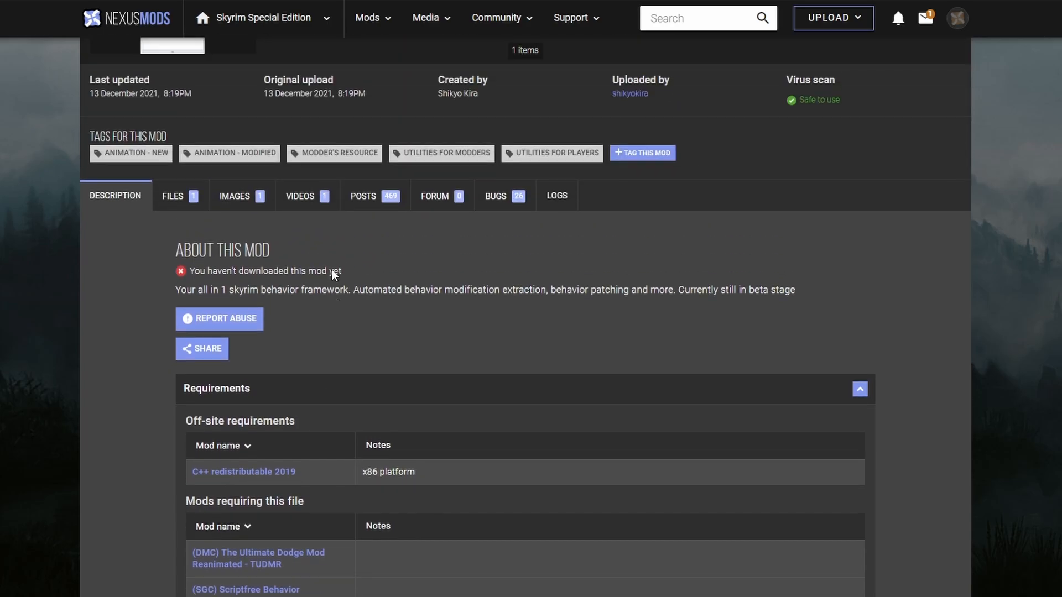
# Download the Nemesis beta archive via Mod Manager Download through the NXM Link Proxy
pyautogui.click(173, 195)
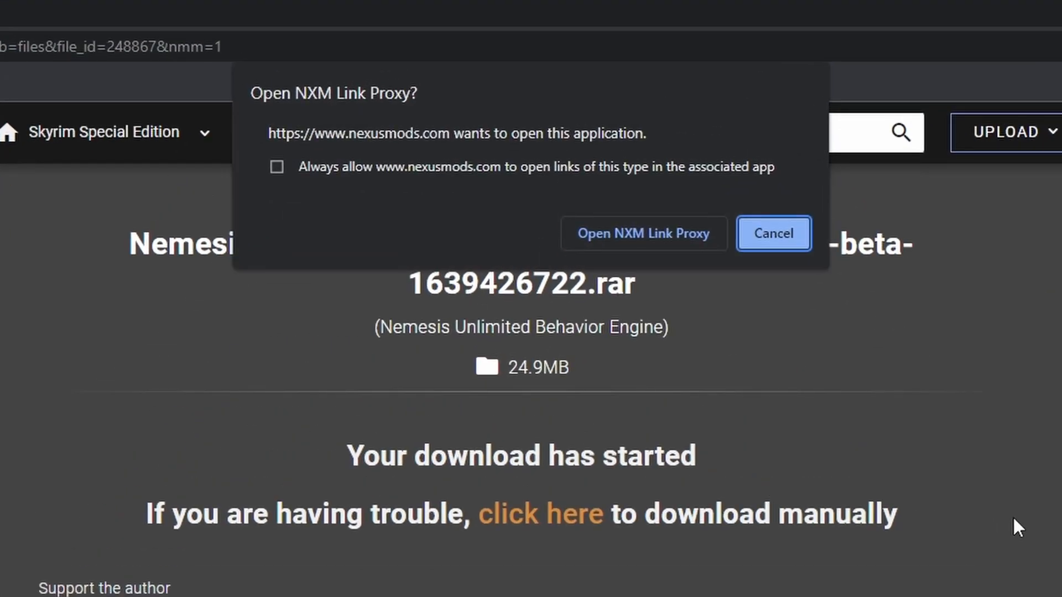
pyautogui.click(773, 234)
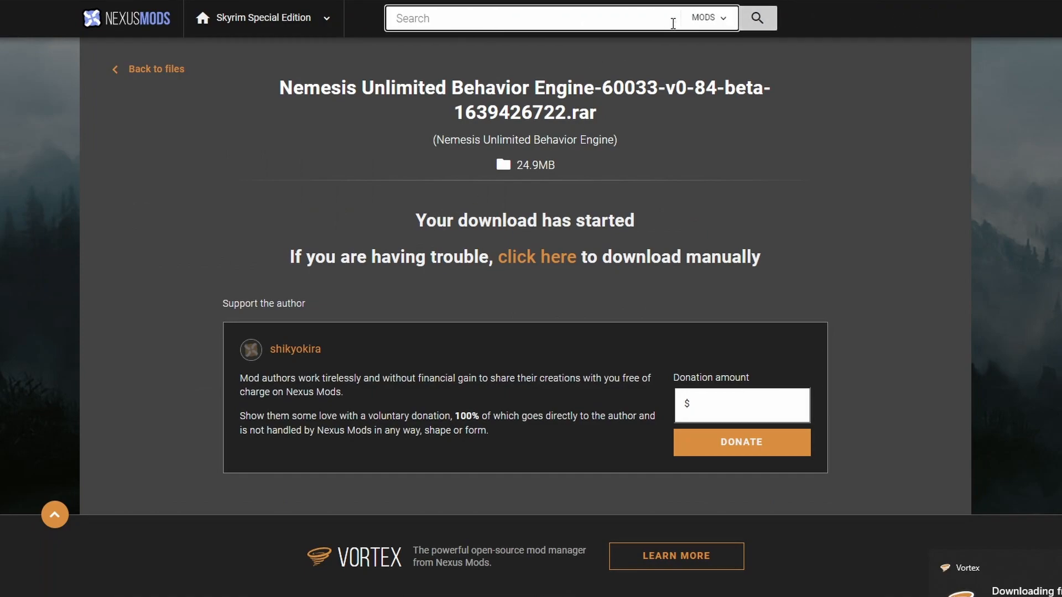
# Search for Crouch Sliding, enter its mod page and show its downloadable files
pyautogui.write('h')
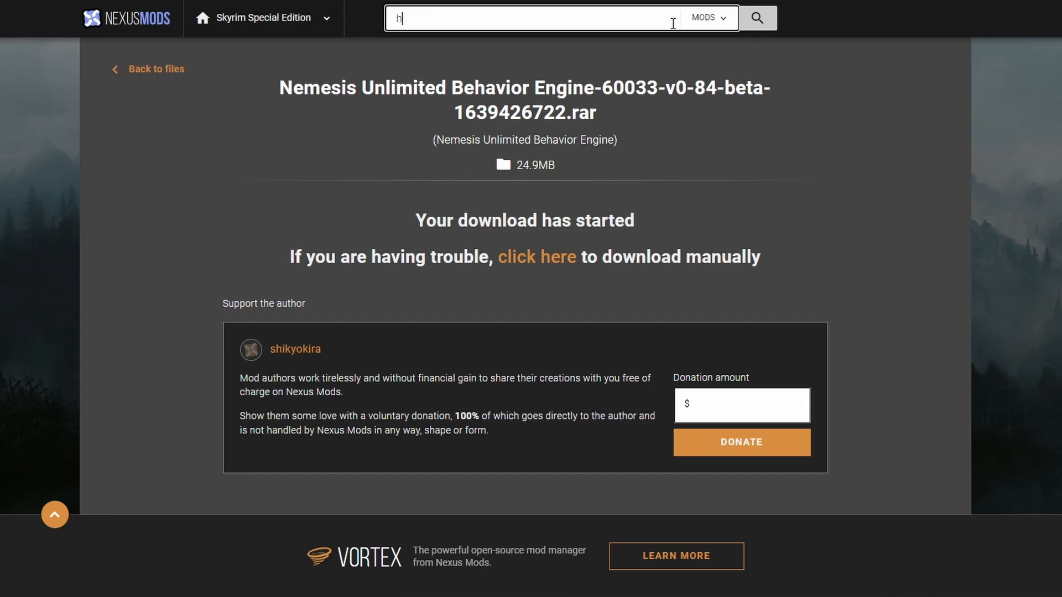
pyautogui.press('Enter')
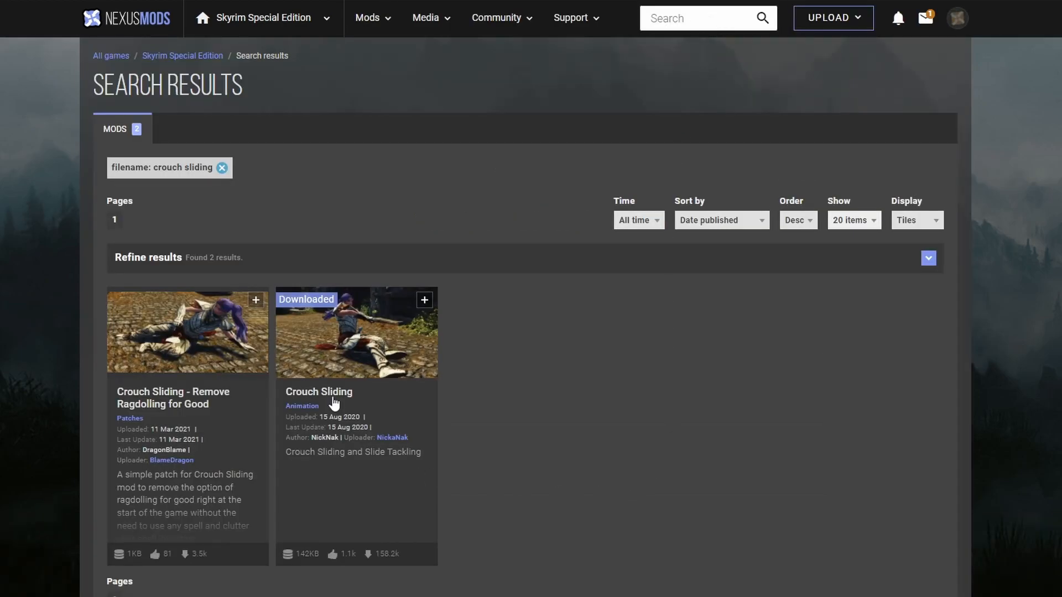
pyautogui.click(318, 392)
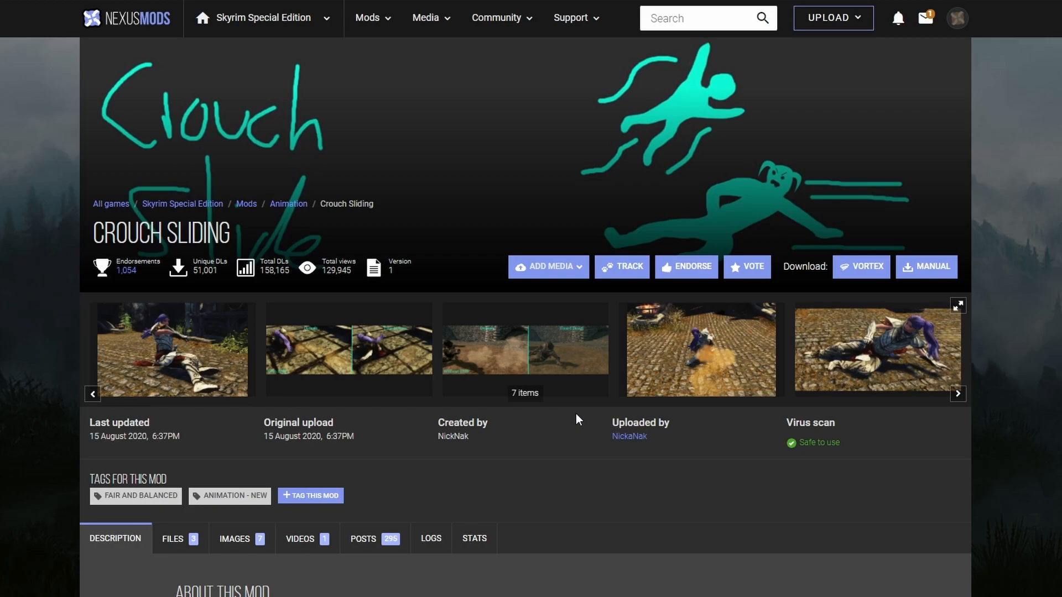
pyautogui.scroll(-3)
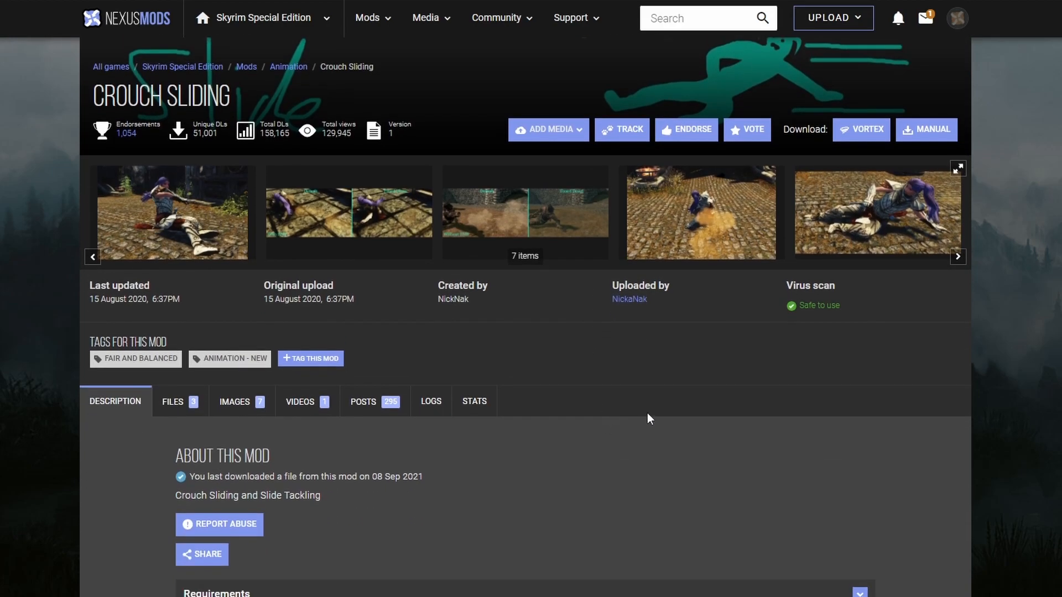
pyautogui.scroll(-3)
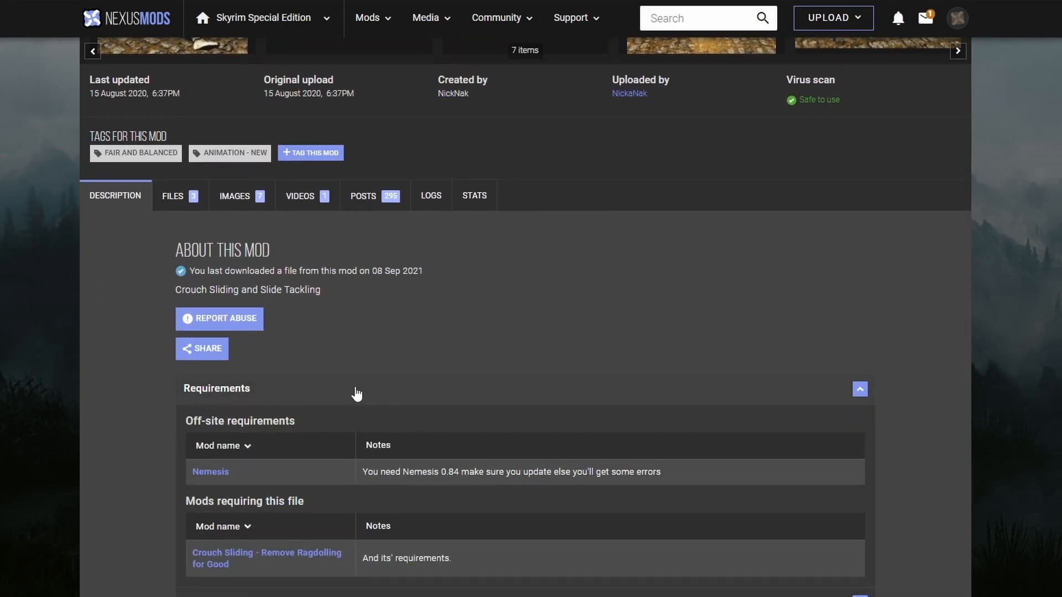
pyautogui.click(172, 196)
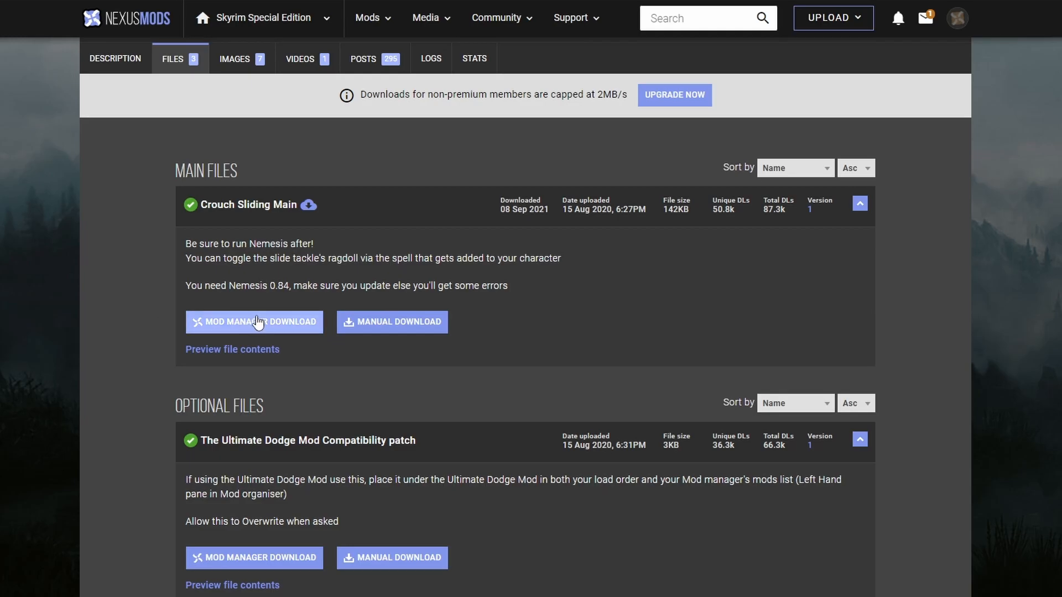
# Send Crouch Sliding Main to MO2, install the Nemesis archive and enable Crouch Sliding
pyautogui.click(255, 321)
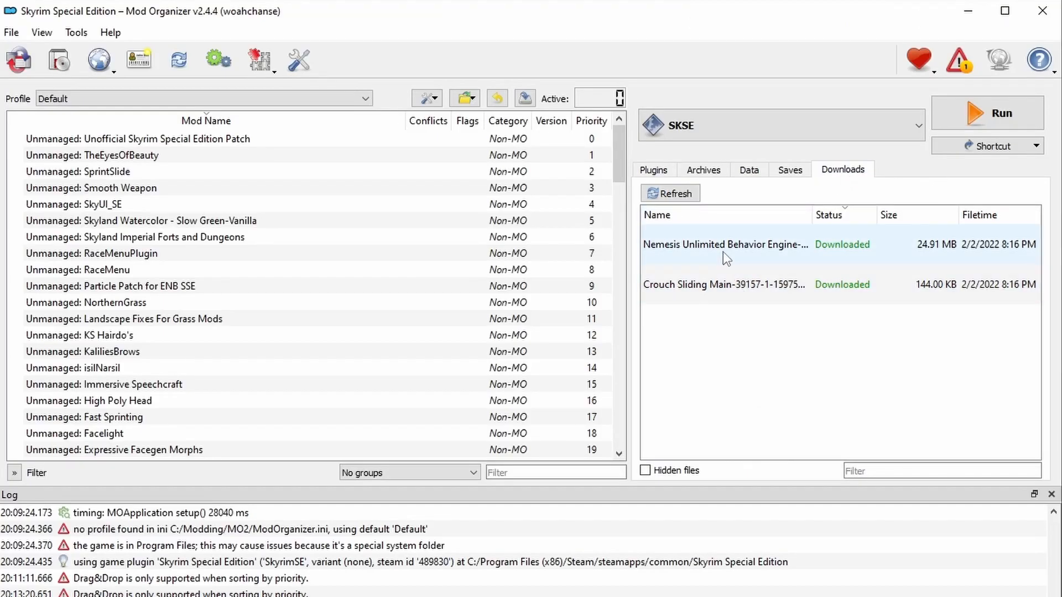
pyautogui.doubleClick(724, 245)
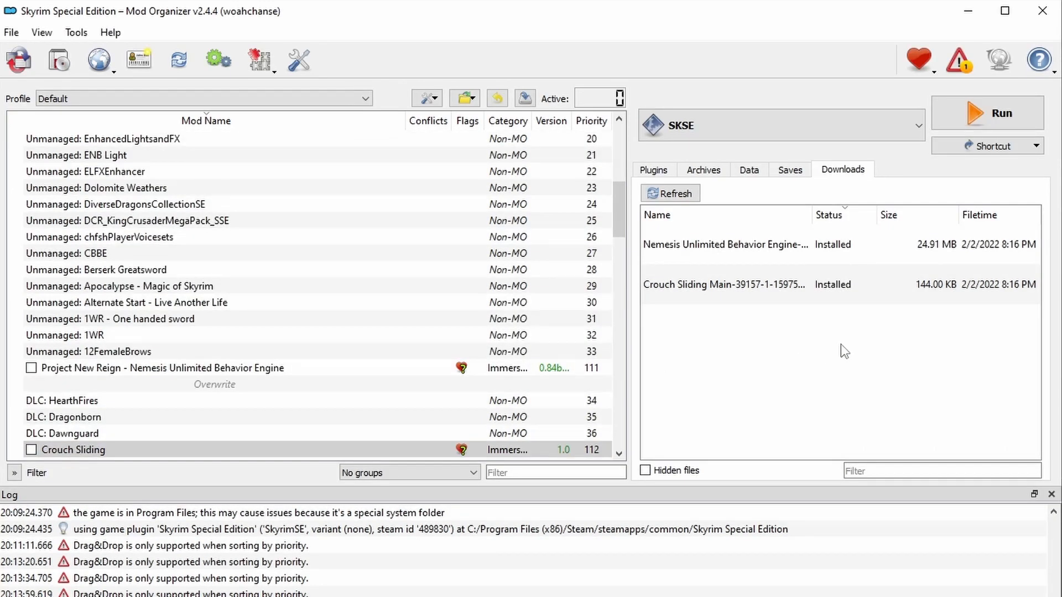
pyautogui.scroll(-3)
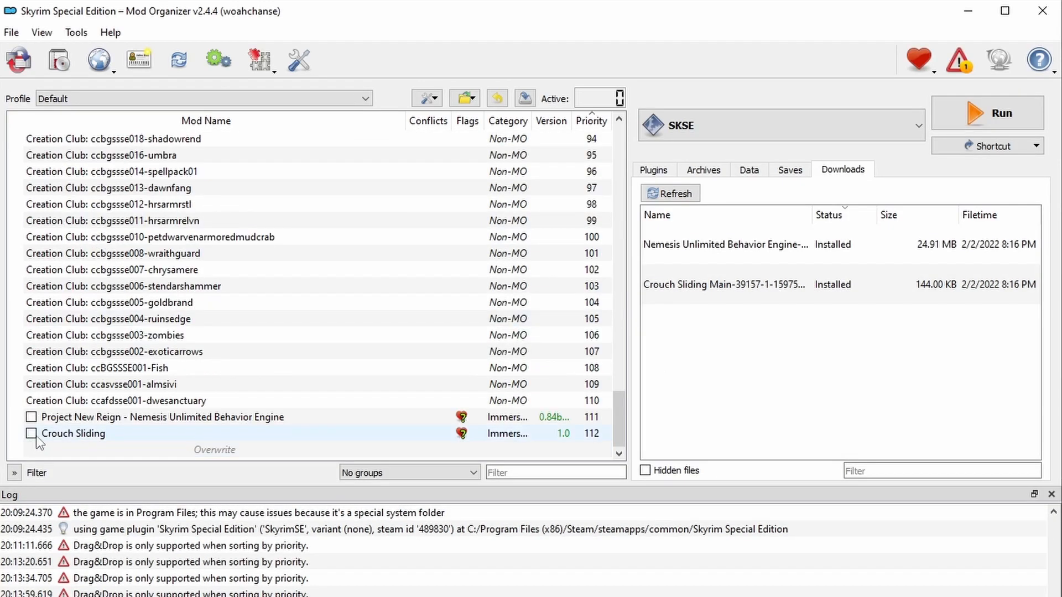
pyautogui.click(31, 434)
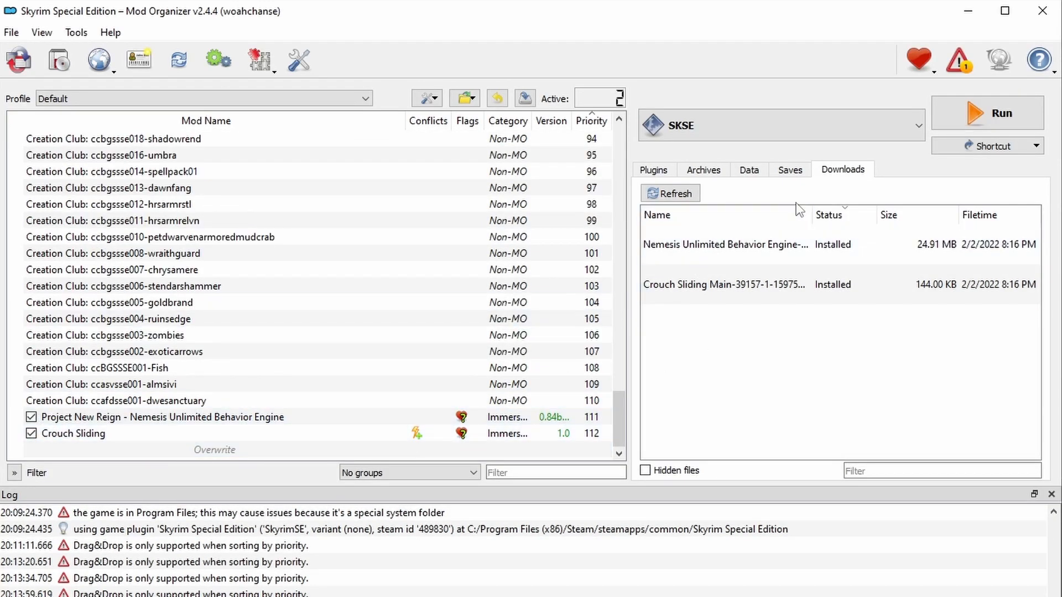
pyautogui.click(916, 125)
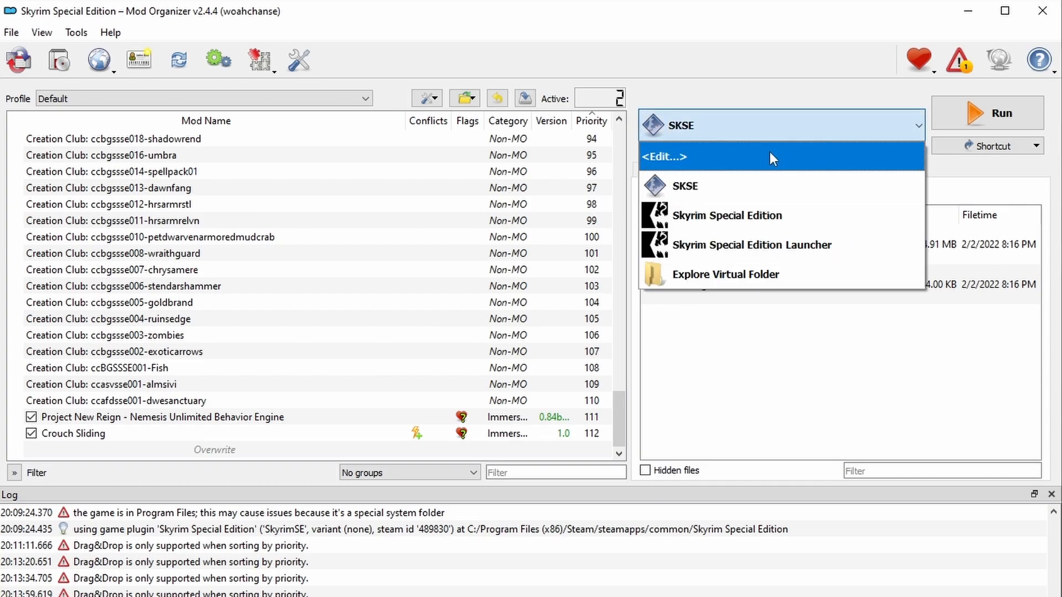
# Add Nemesis Unlimited Behavior Engine.exe from Data\Nemesis_Engine as a new executable
pyautogui.click(665, 156)
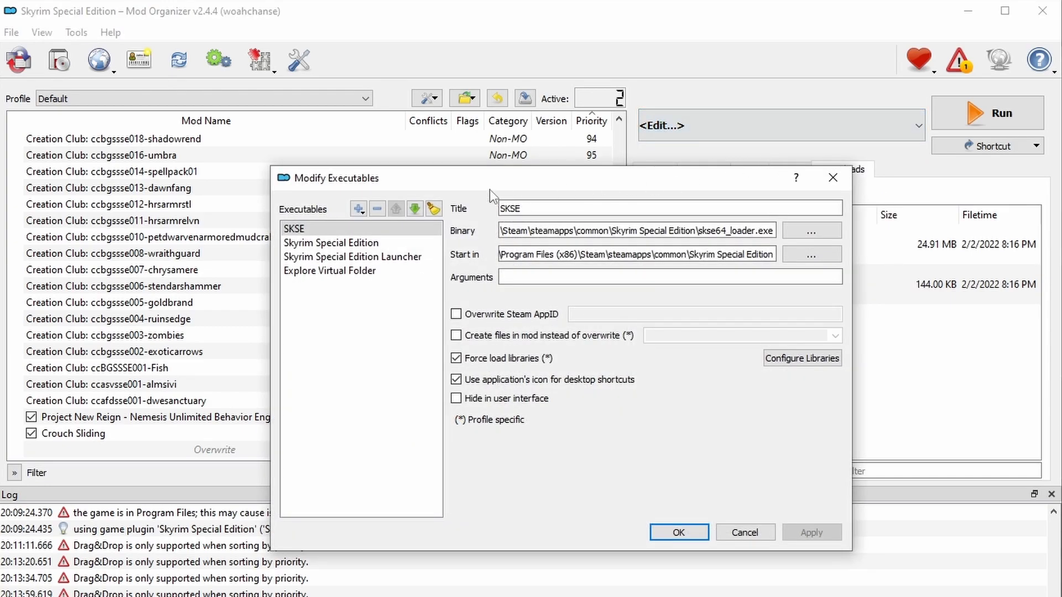
pyautogui.click(357, 207)
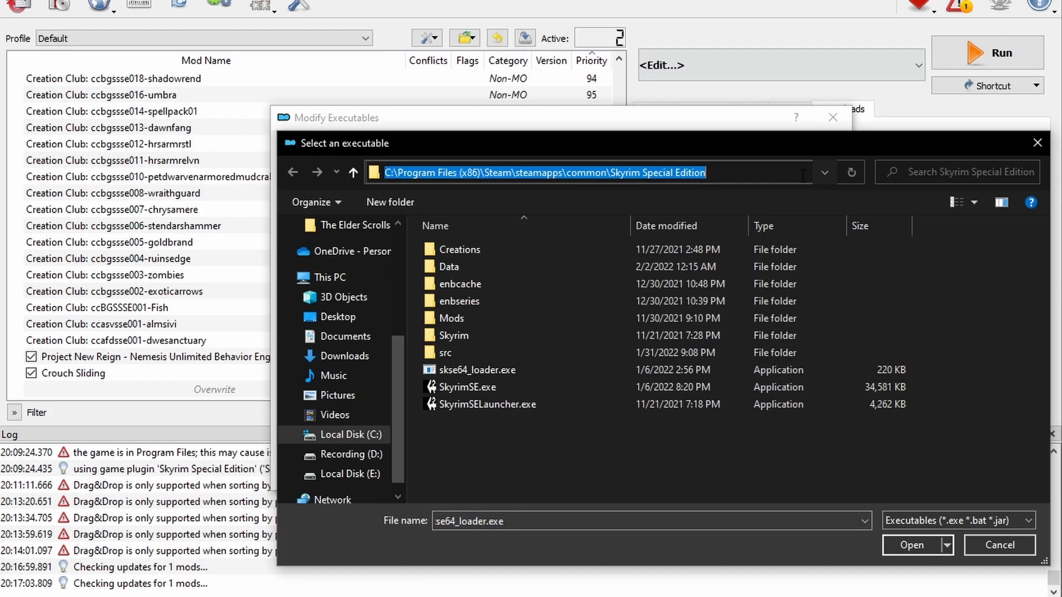
pyautogui.doubleClick(448, 266)
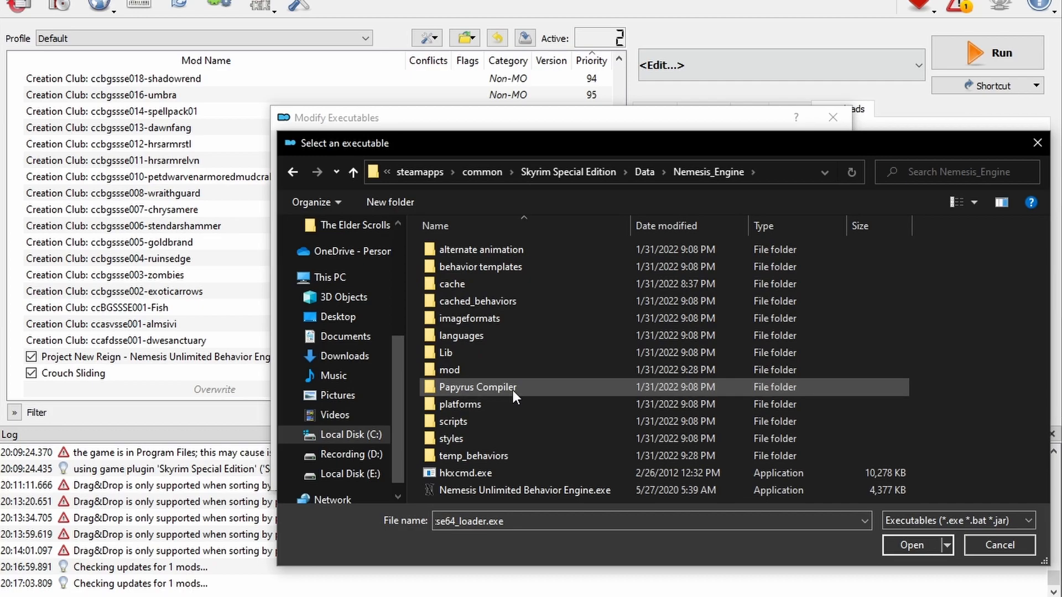
pyautogui.click(523, 490)
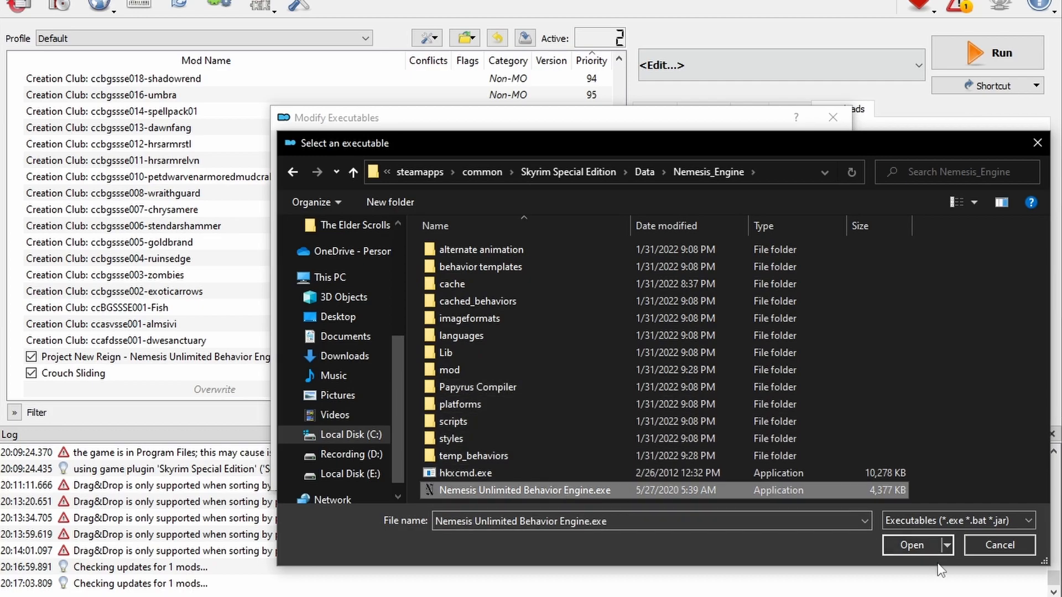
pyautogui.click(911, 544)
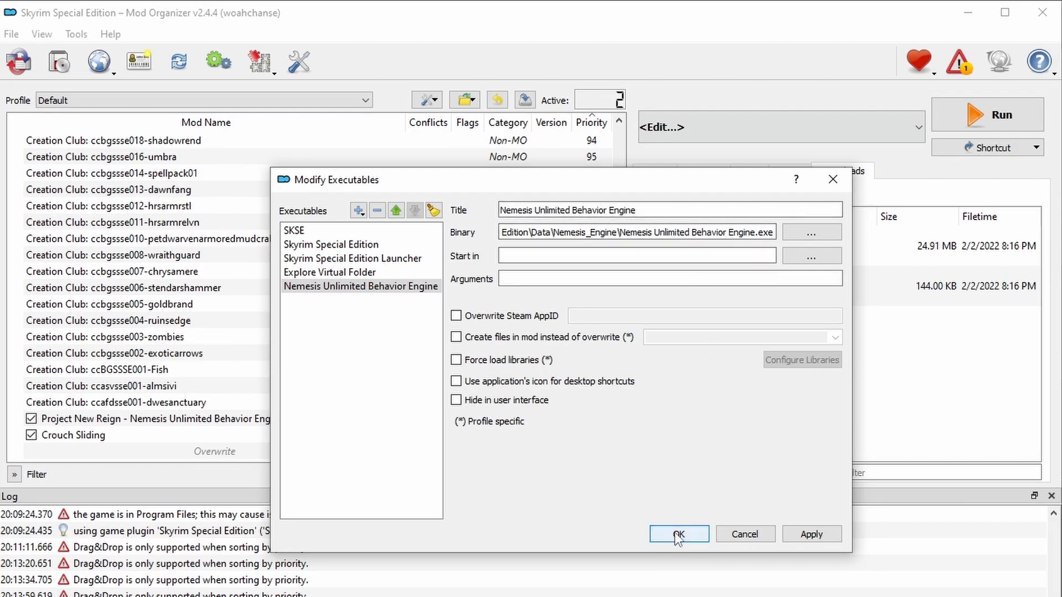
# Save the executable list and run Nemesis Unlimited Behavior Engine from MO2
pyautogui.click(678, 533)
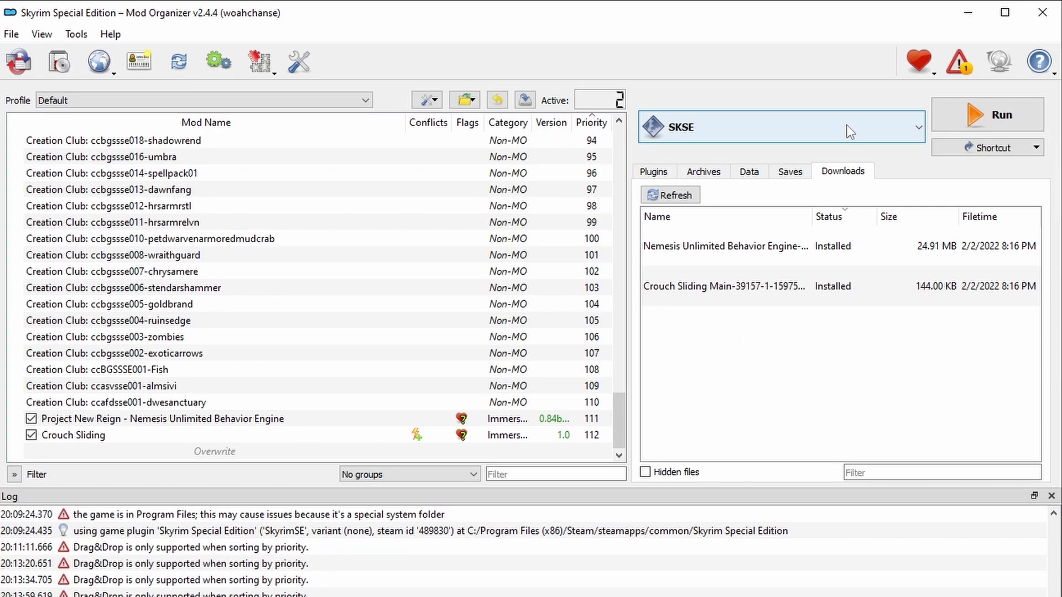
pyautogui.click(916, 127)
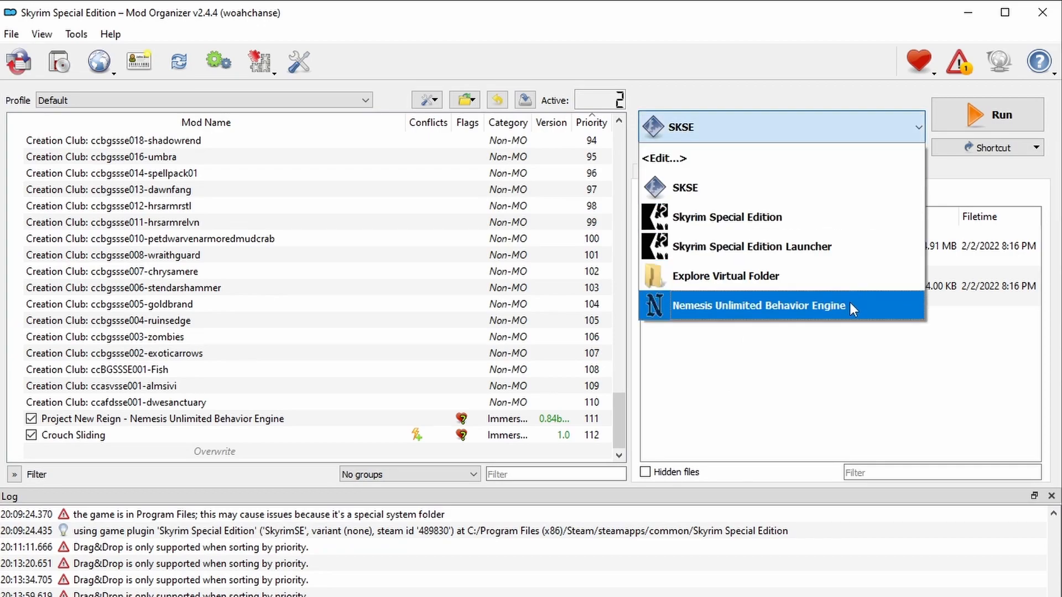
pyautogui.click(759, 305)
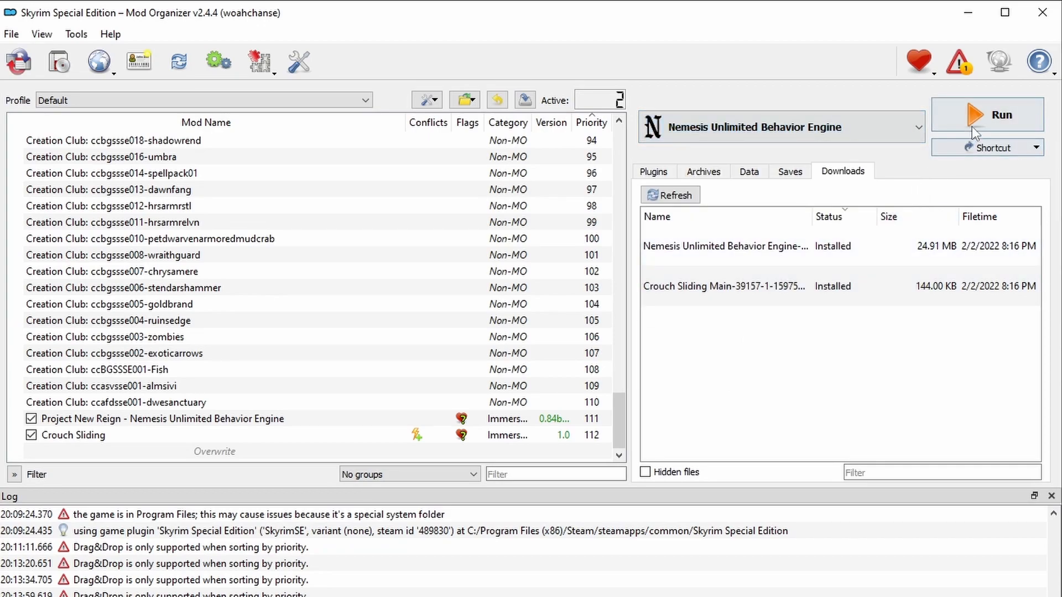
pyautogui.click(985, 114)
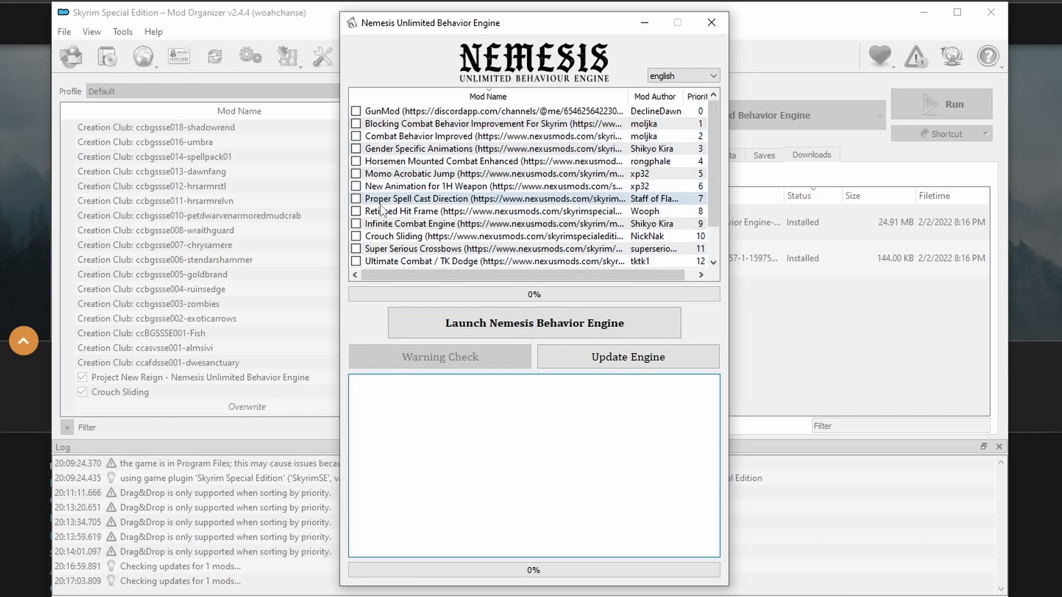
# Generate behaviors with Crouch Sliding ticked, then launch Skyrim through SKSE
pyautogui.click(356, 236)
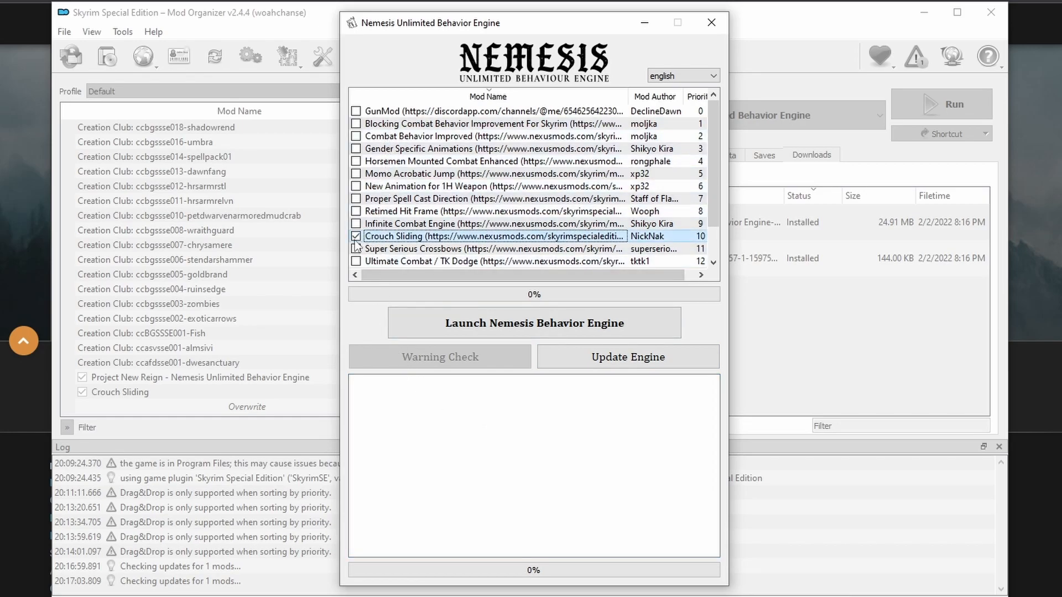
pyautogui.click(626, 357)
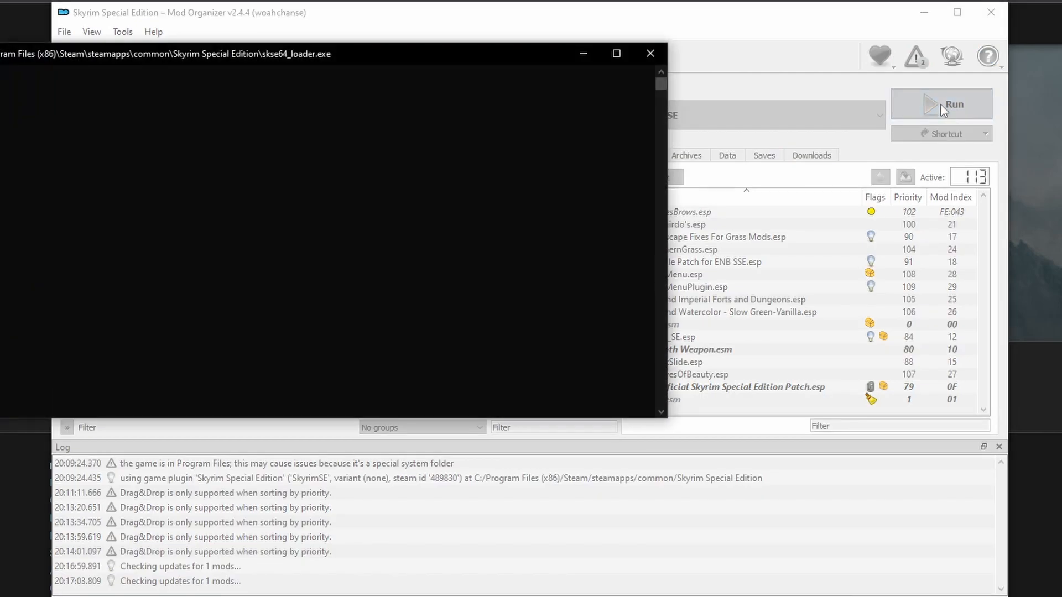
pyautogui.click(941, 104)
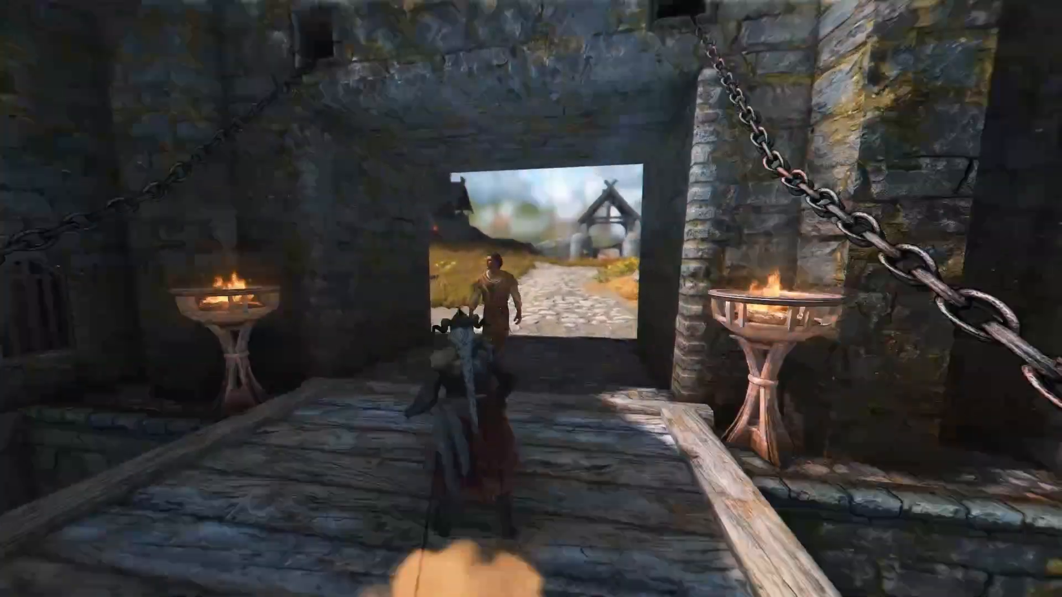